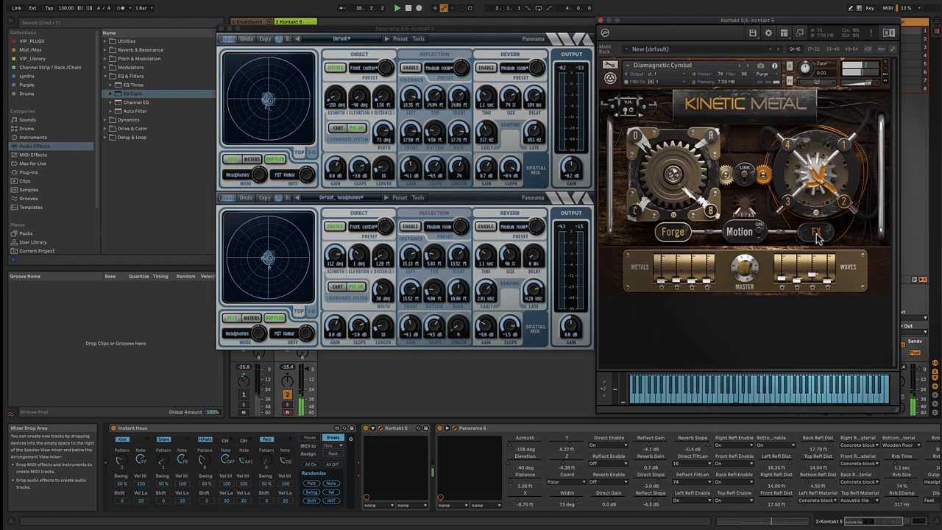
# - Show the Kinetic Metal cymbal's FX page with Color, Distortion, Movement and Space effects
pyautogui.click(818, 232)
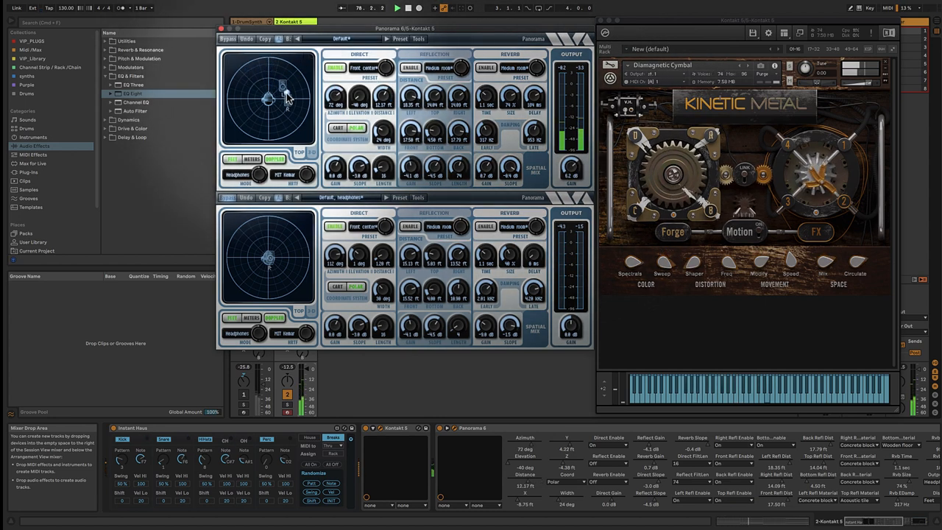
# - Drag the Panorama source marker toward the front left of the 3D position display
pyautogui.moveTo(278, 100); pyautogui.dragTo(282, 125)
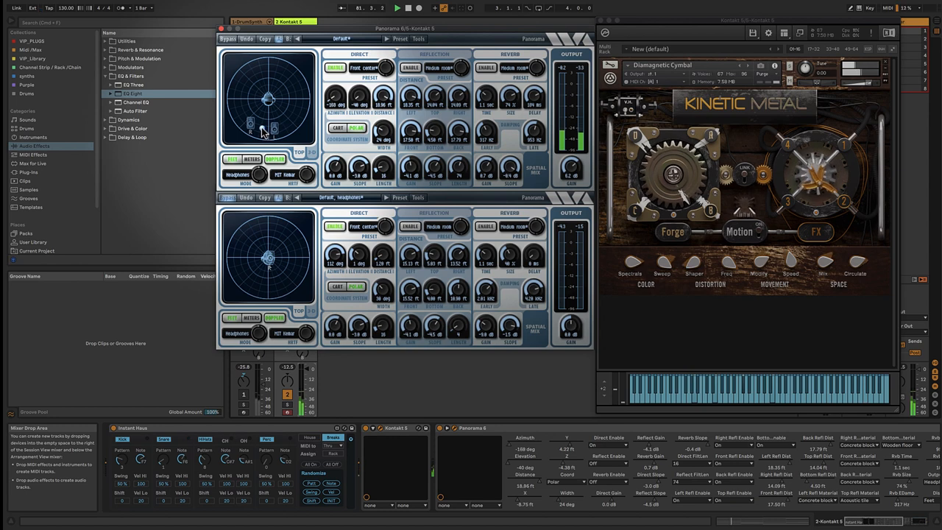
pyautogui.moveTo(268, 120); pyautogui.dragTo(268, 100)
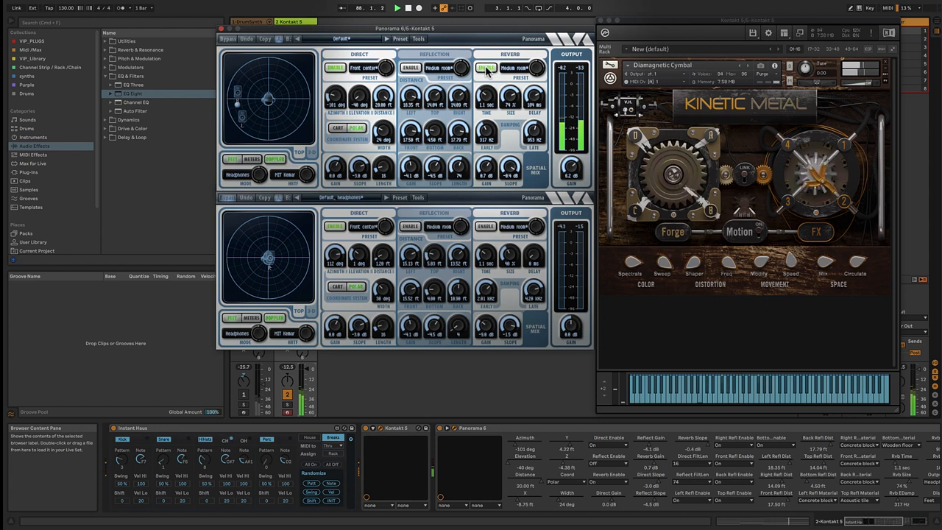
pyautogui.click(485, 68)
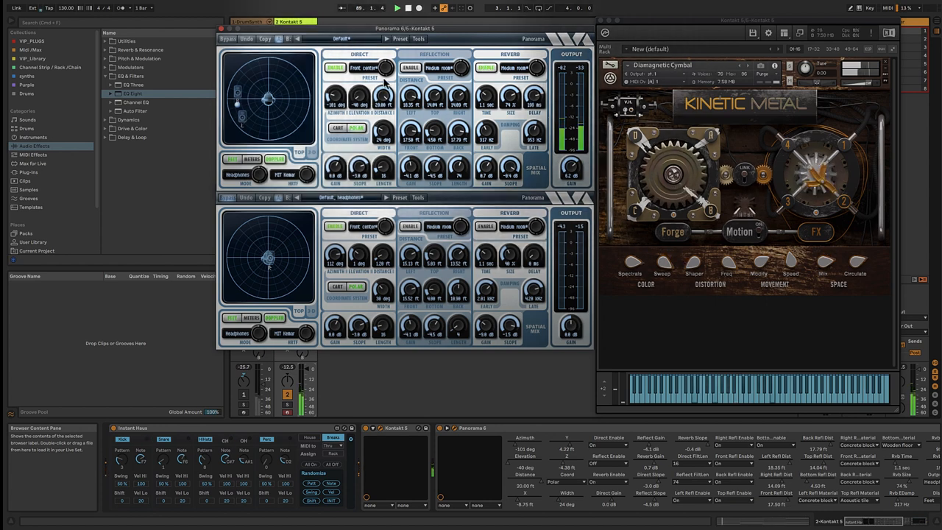